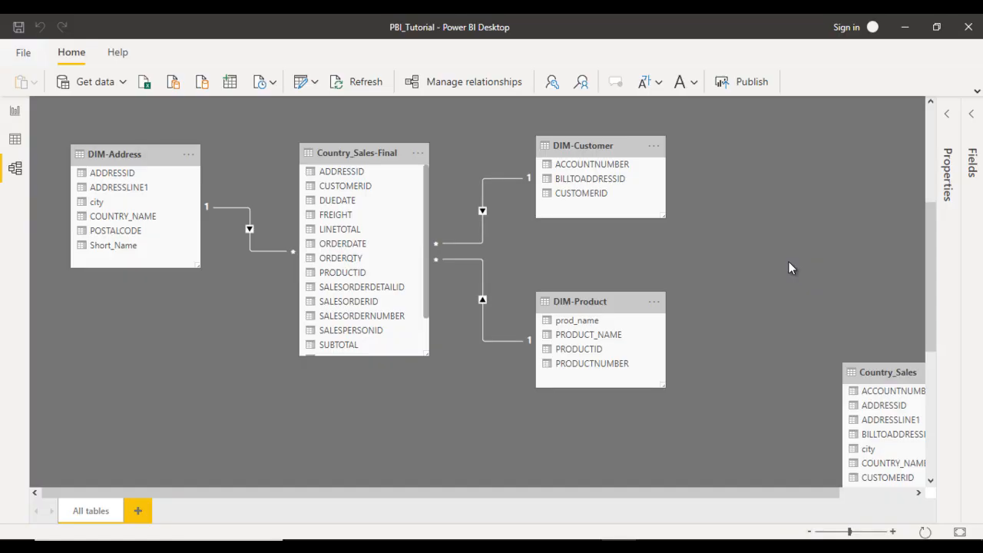
mouse_move(595, 260)
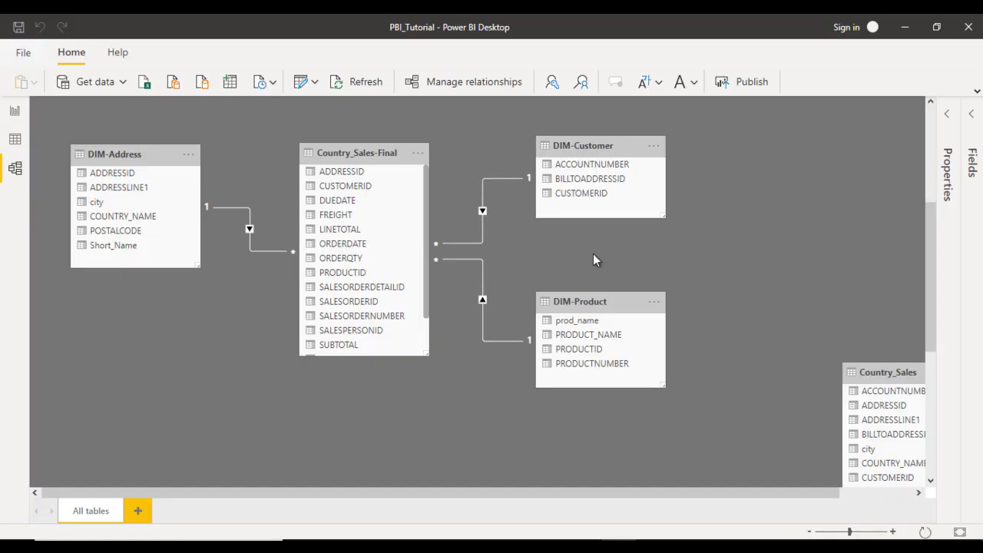
Select the Country_Sales-Final to DIM-Product relationship line to reach its settings
left_click(482, 298)
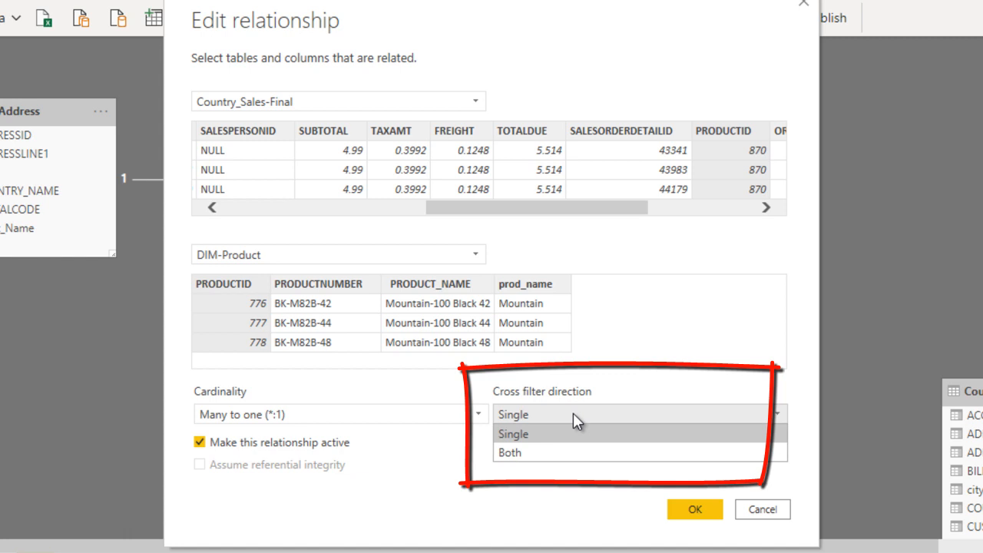
mouse_move(586, 451)
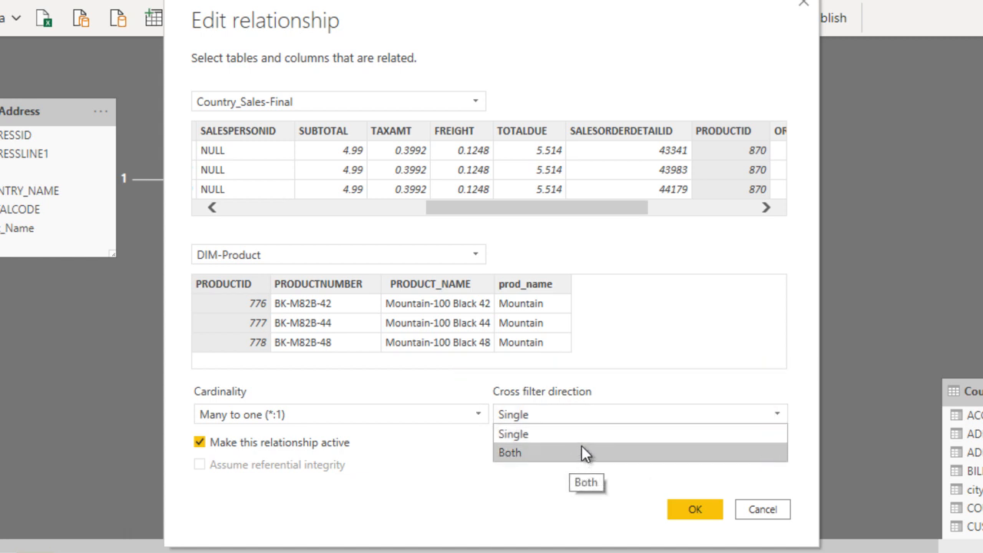
mouse_move(513, 433)
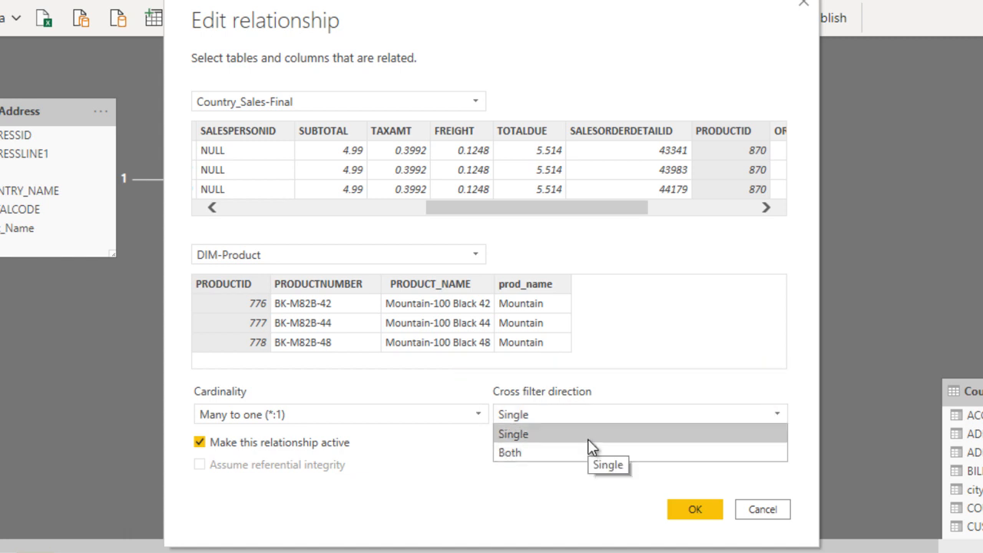
left_click(513, 433)
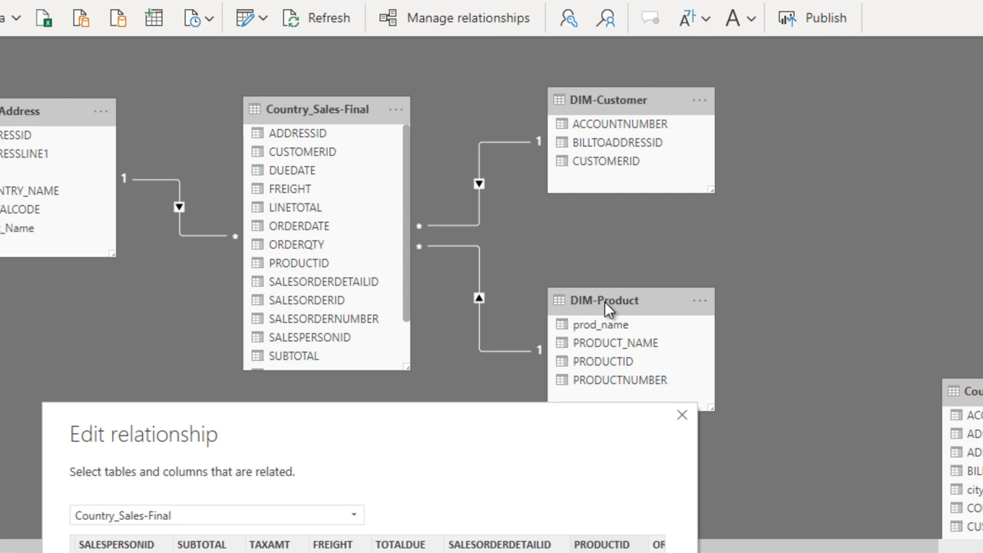
mouse_move(288, 264)
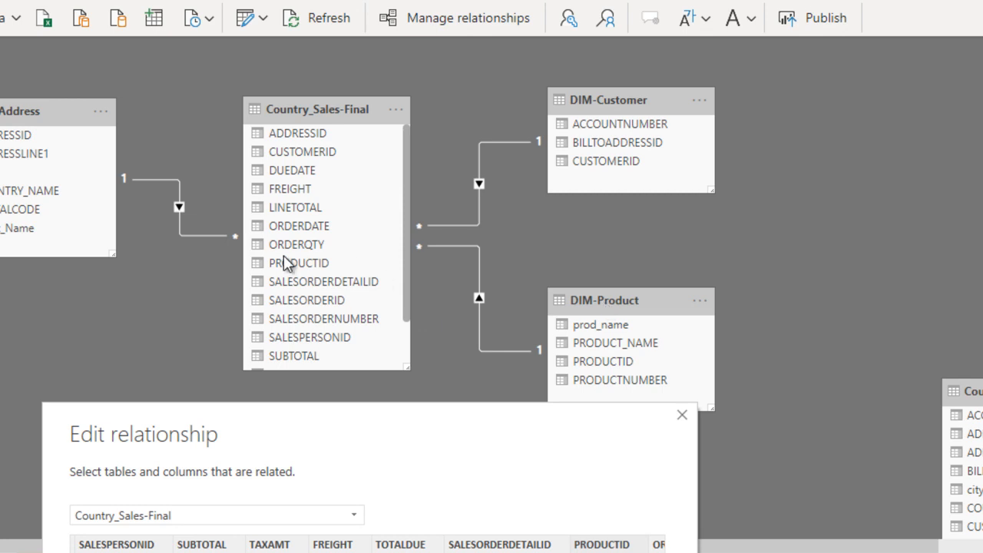
mouse_move(368, 109)
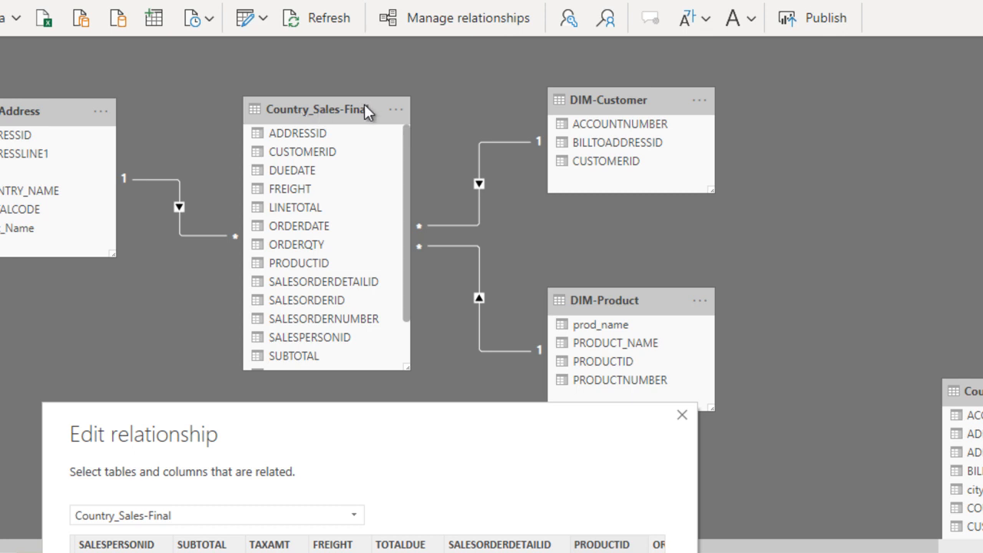
mouse_move(624, 310)
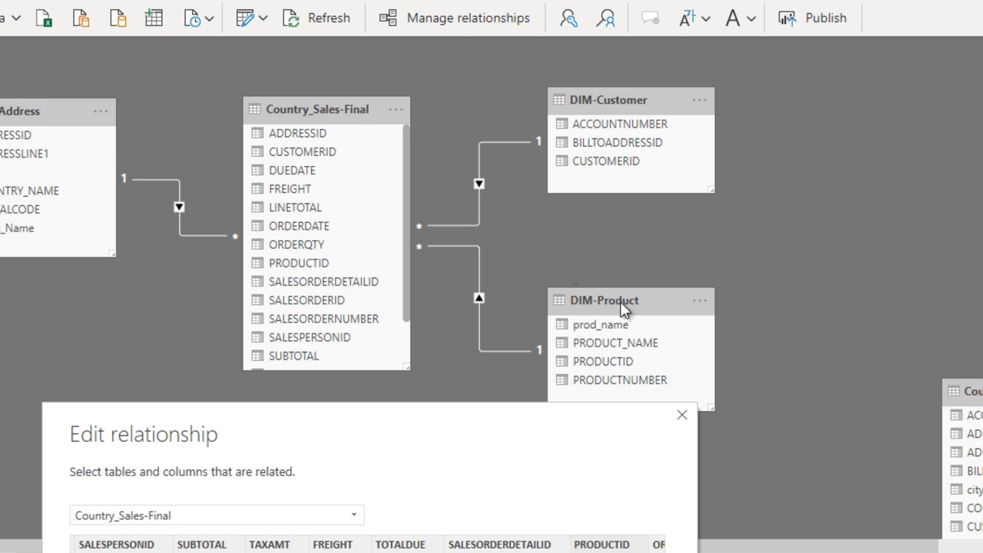
mouse_move(760, 180)
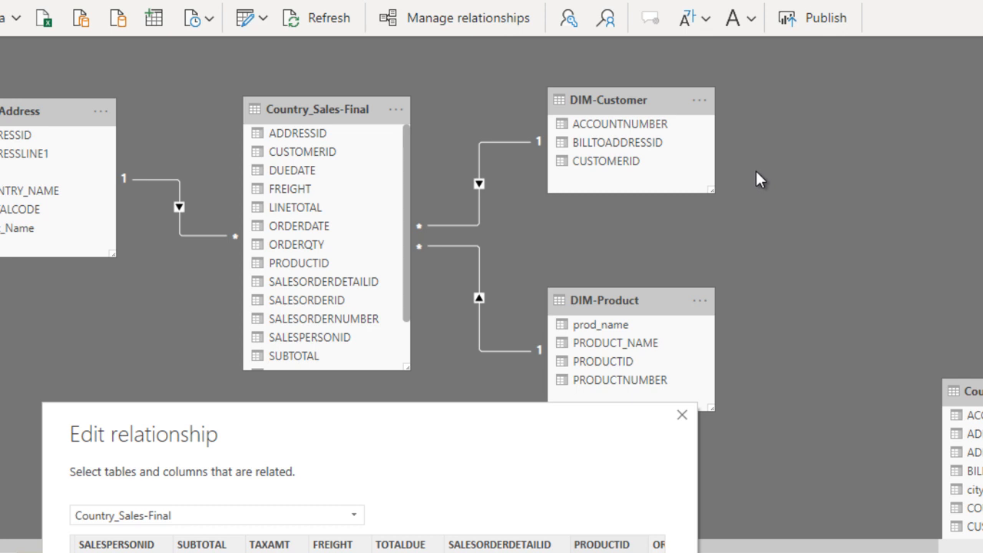
mouse_move(366, 147)
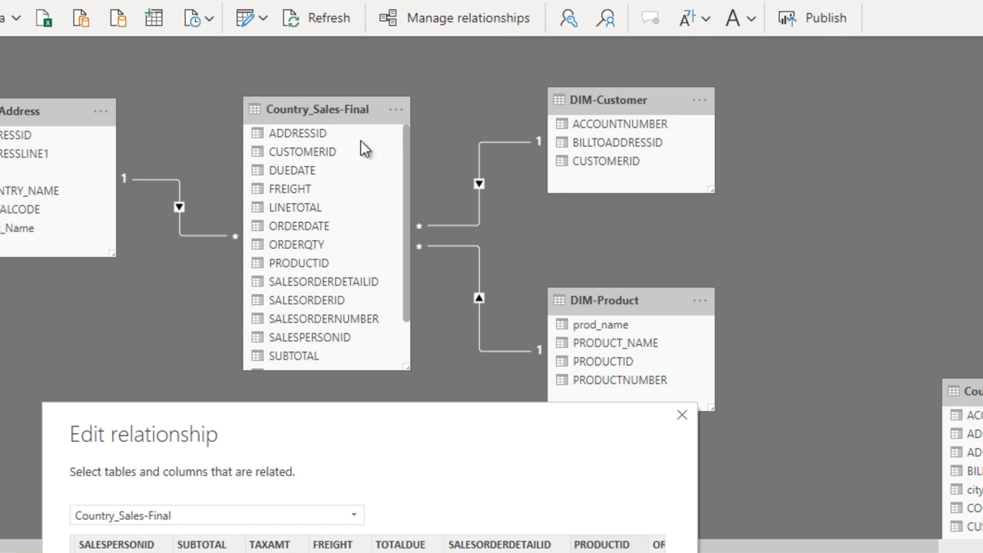
mouse_move(299, 139)
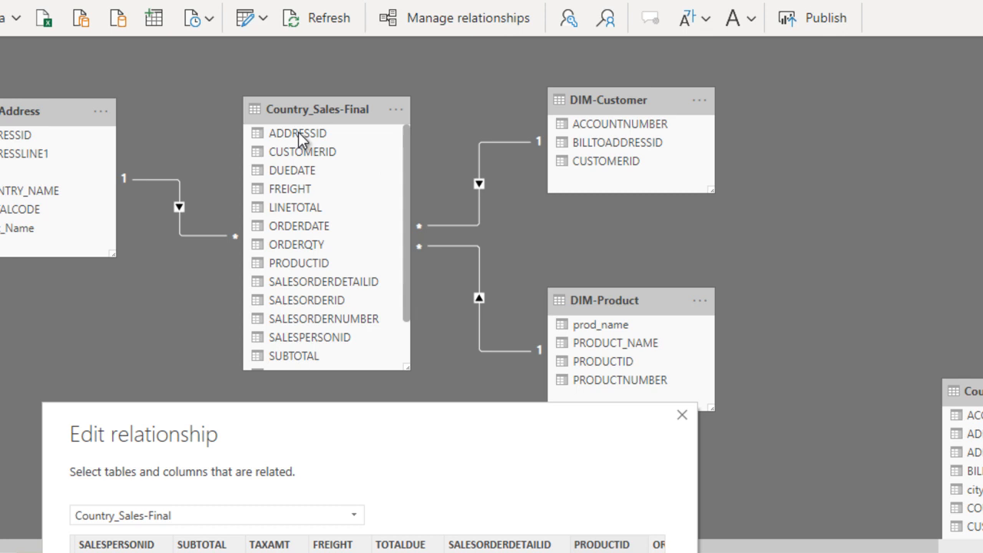
mouse_move(310, 226)
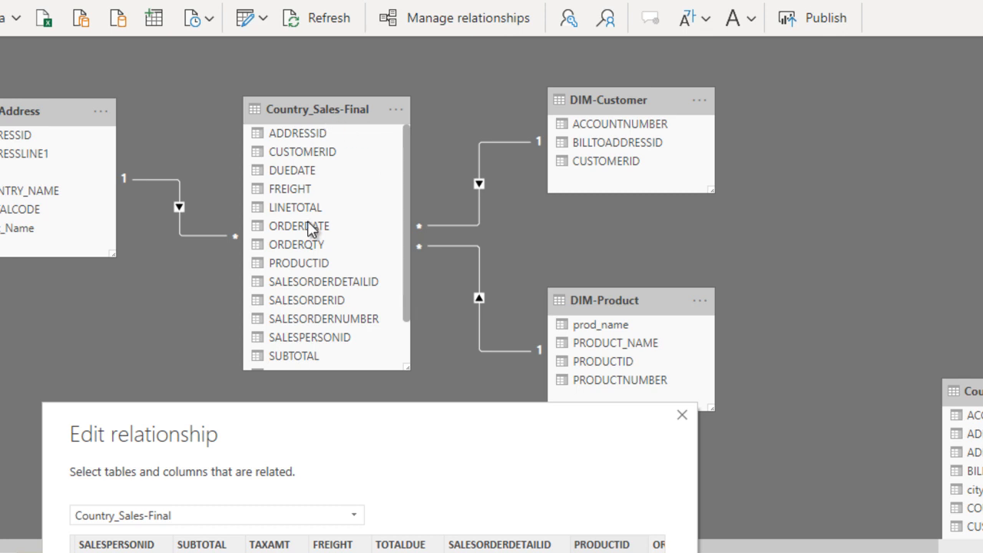
mouse_move(617, 338)
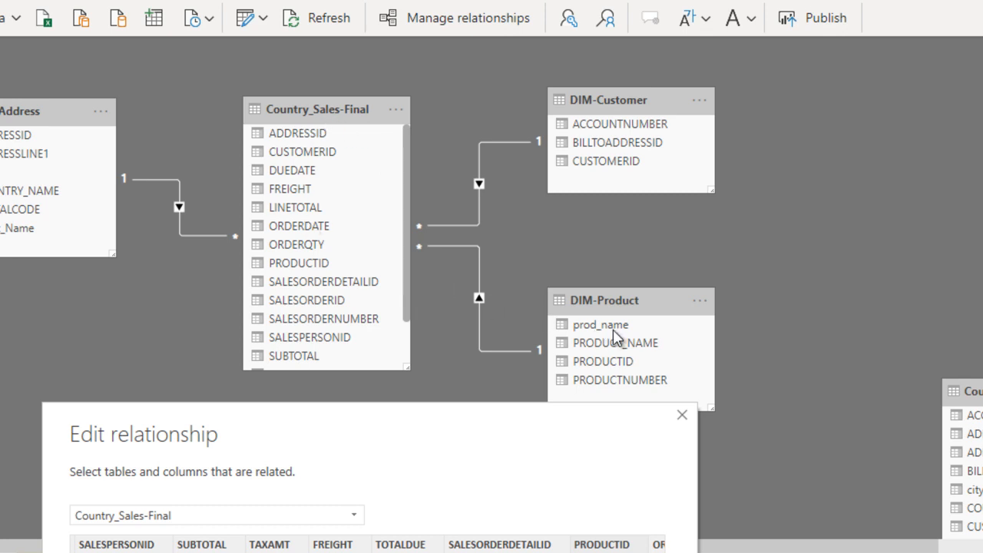
mouse_move(629, 314)
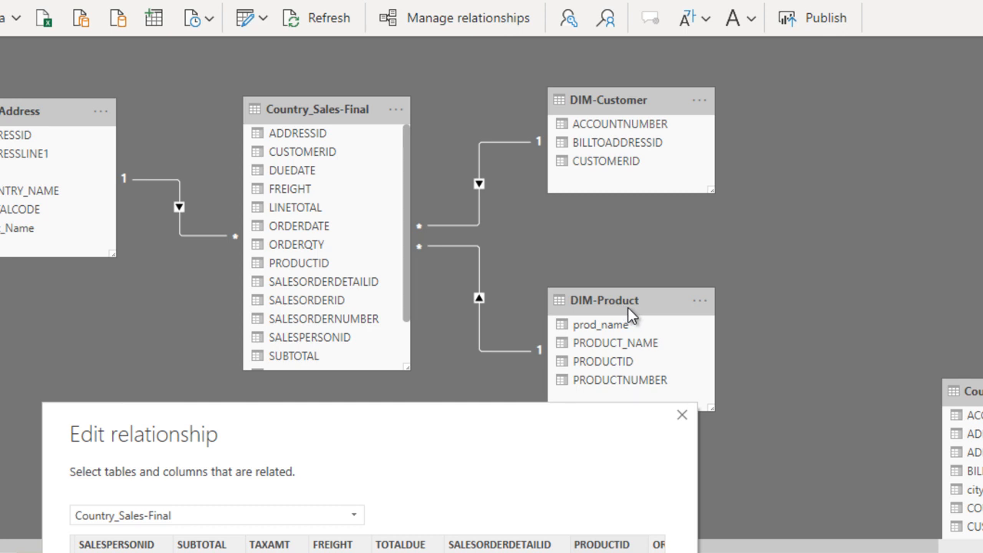
mouse_move(468, 279)
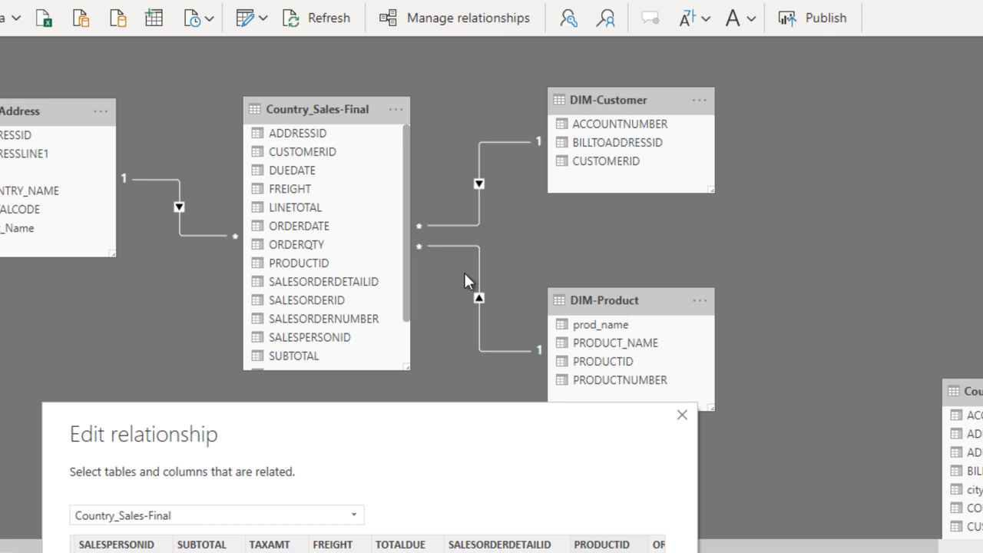
mouse_move(478, 298)
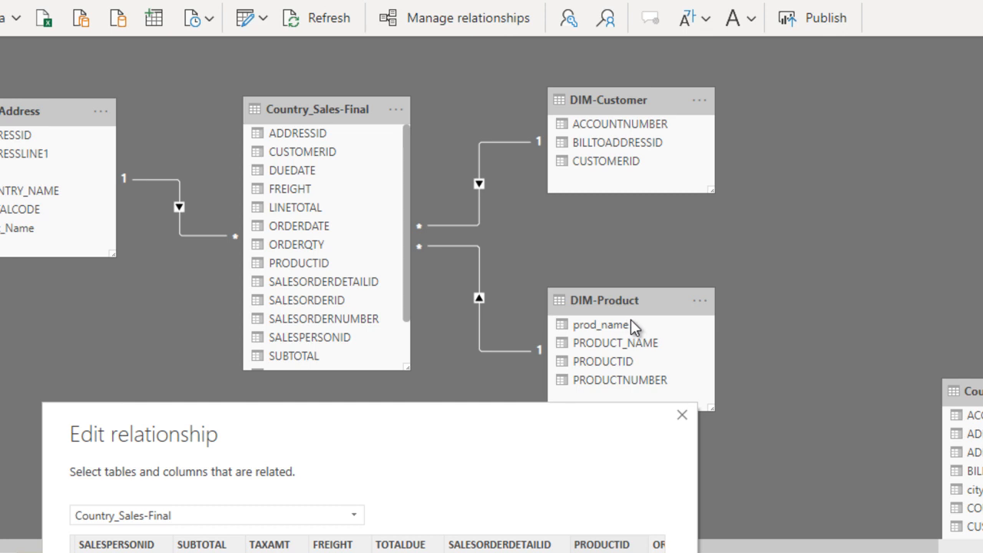
mouse_move(387, 184)
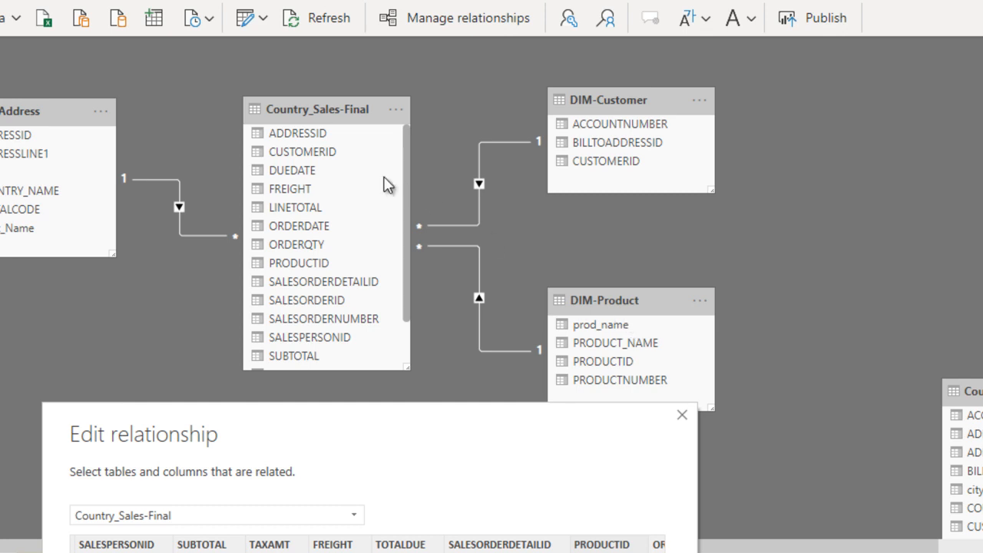
mouse_move(290, 126)
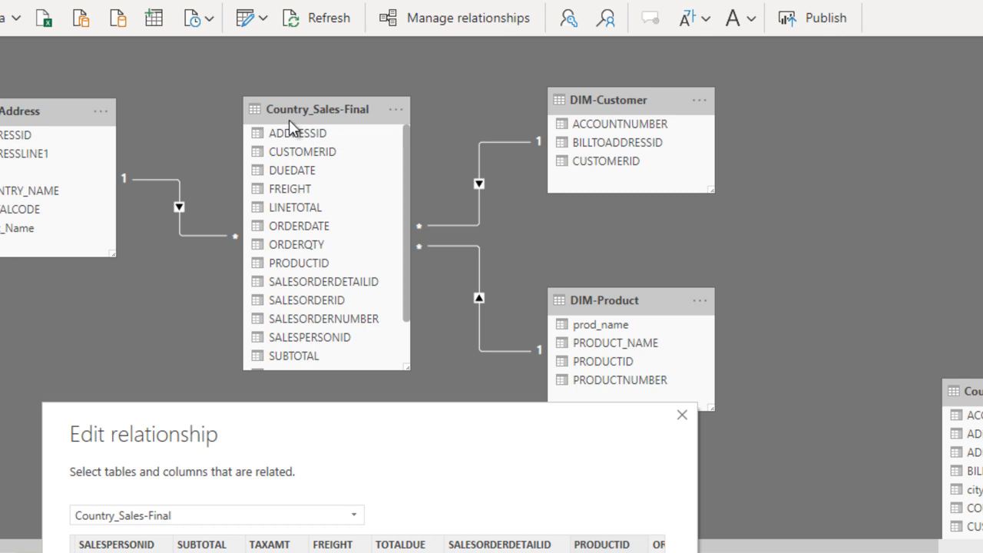
mouse_move(455, 127)
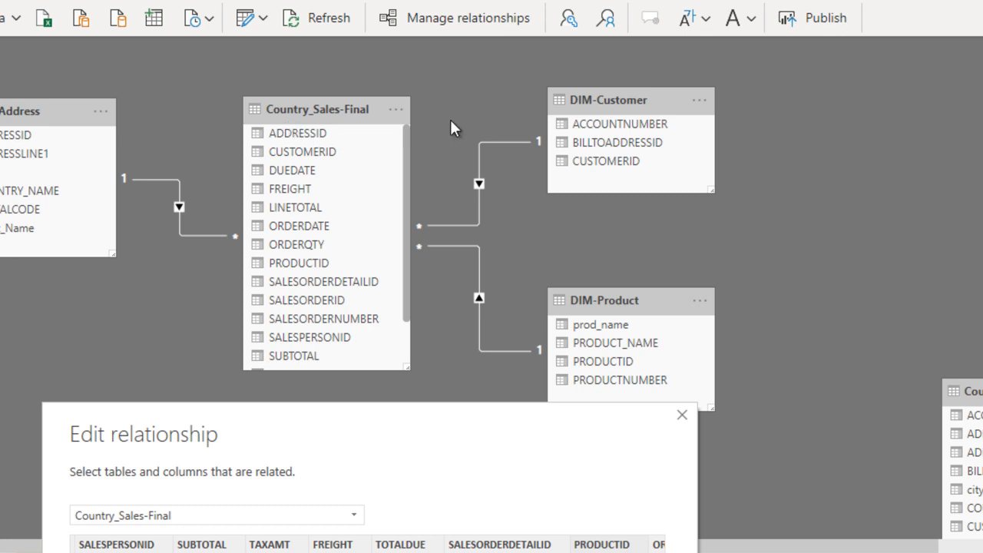
mouse_move(422, 264)
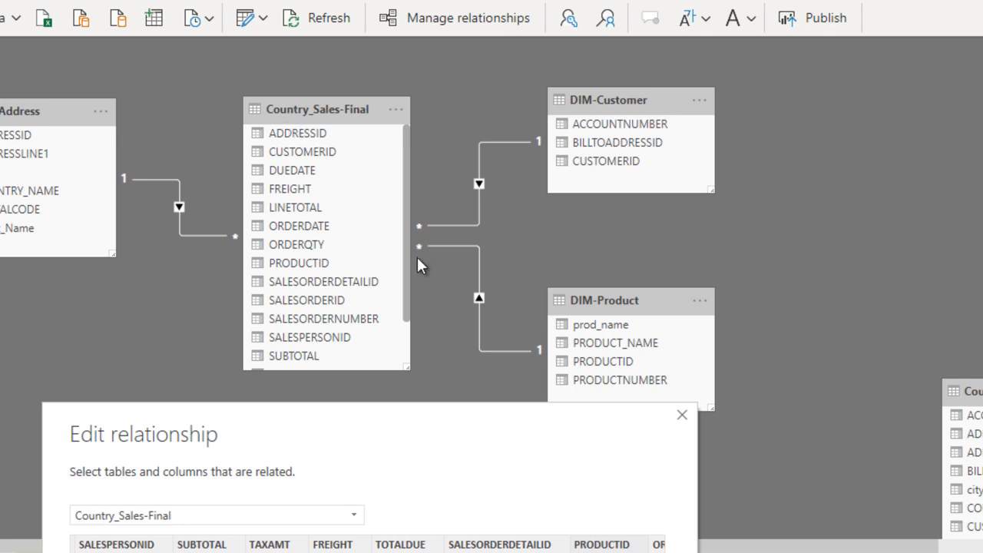
mouse_move(136, 269)
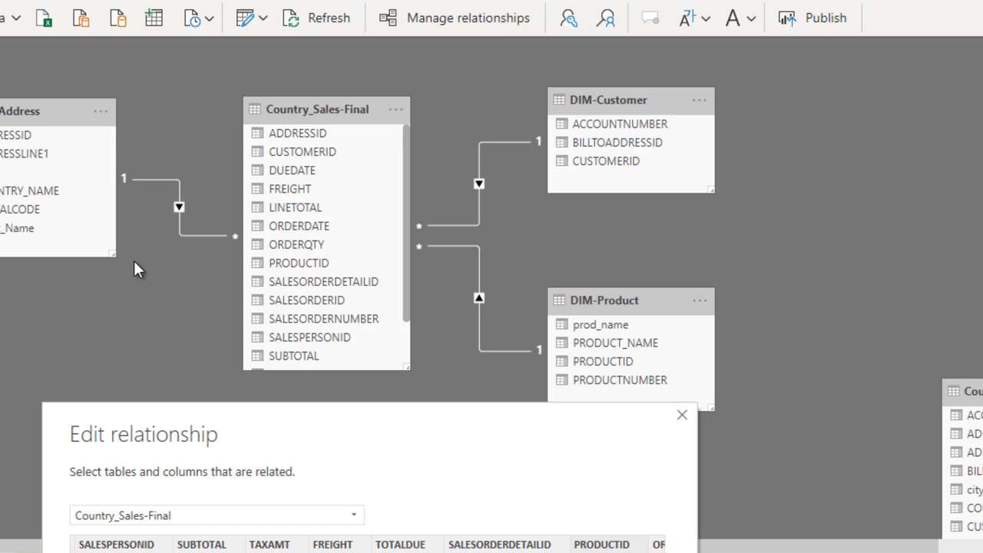
mouse_move(344, 114)
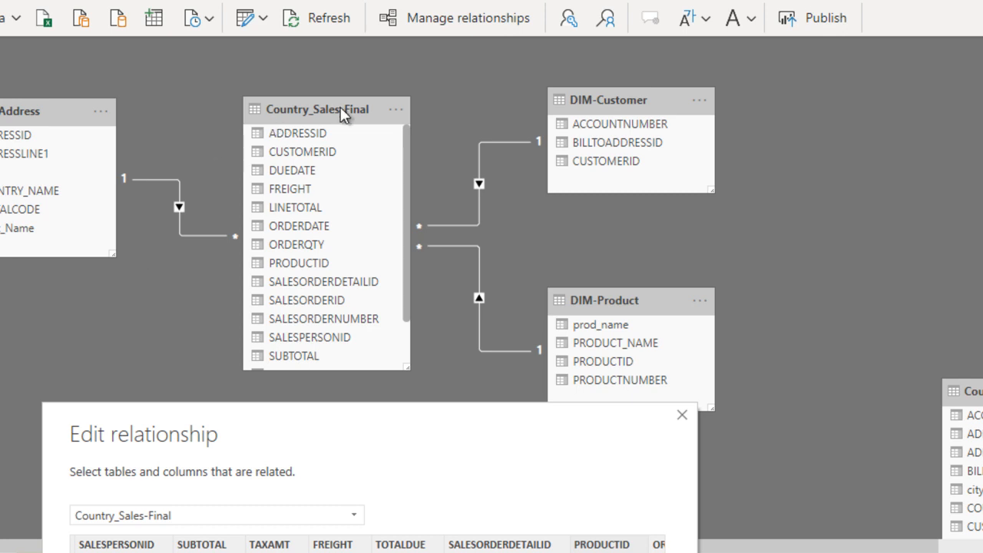
mouse_move(498, 122)
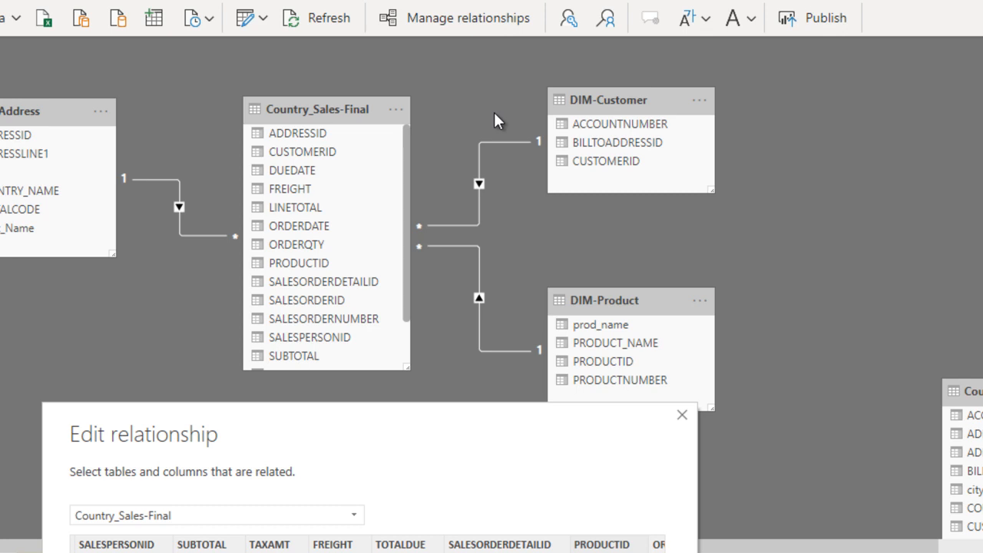
mouse_move(467, 206)
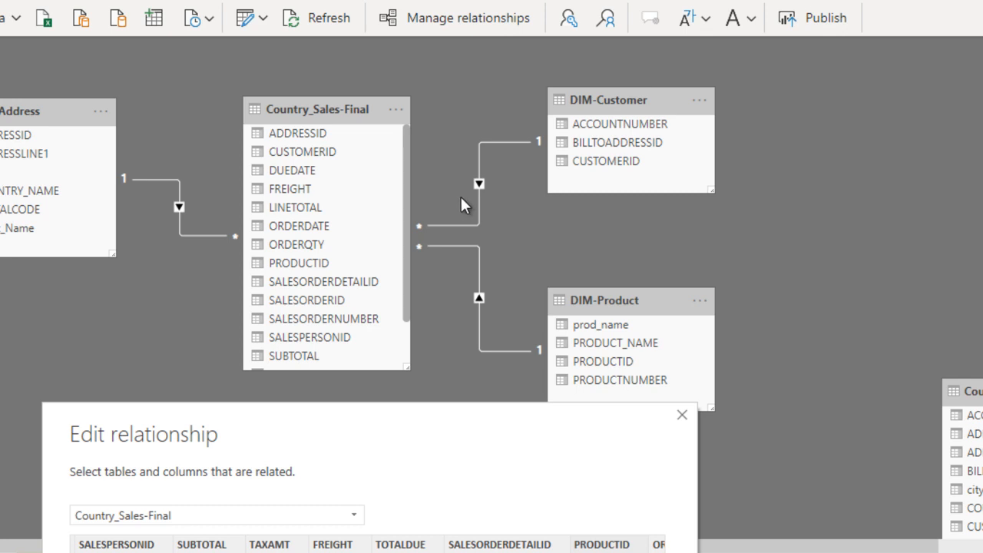
mouse_move(479, 207)
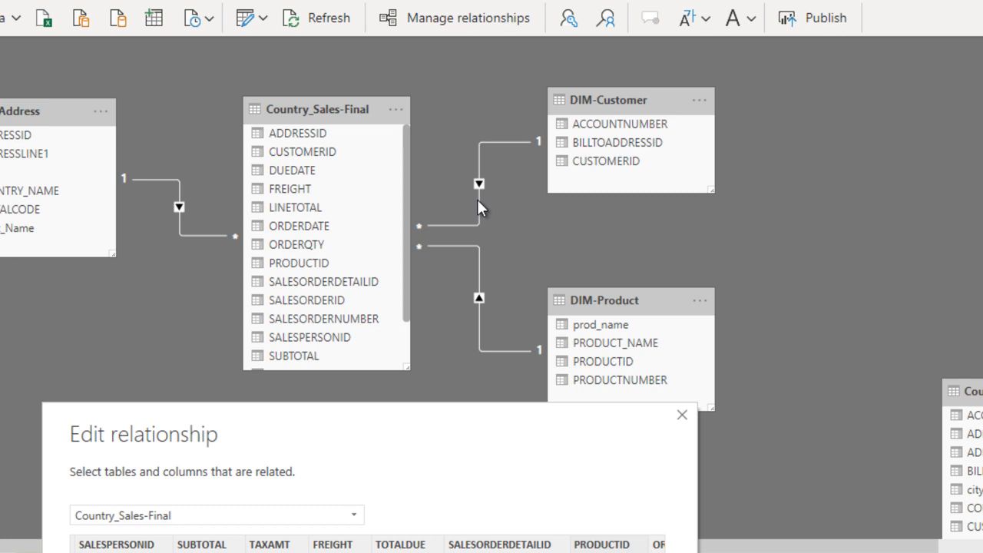
mouse_move(442, 440)
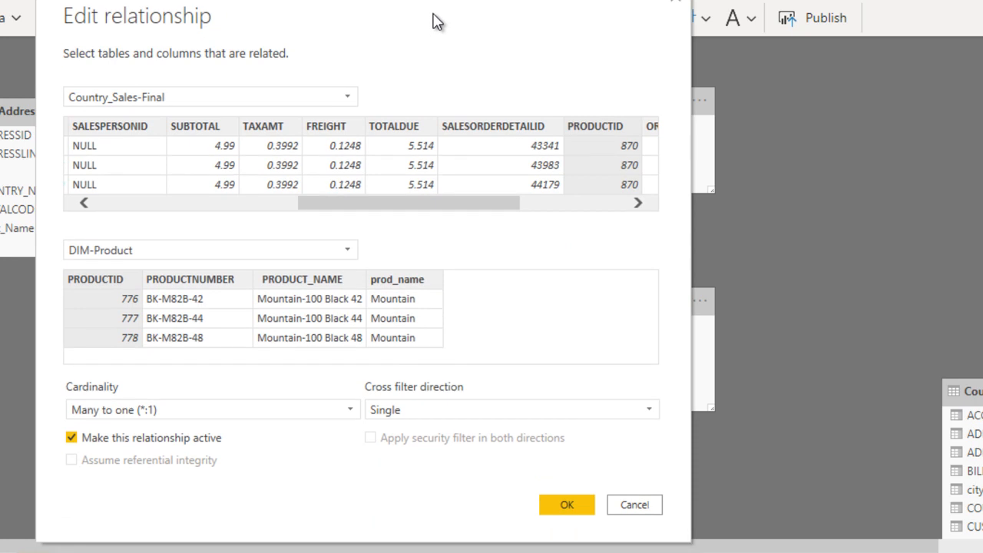
mouse_move(322, 470)
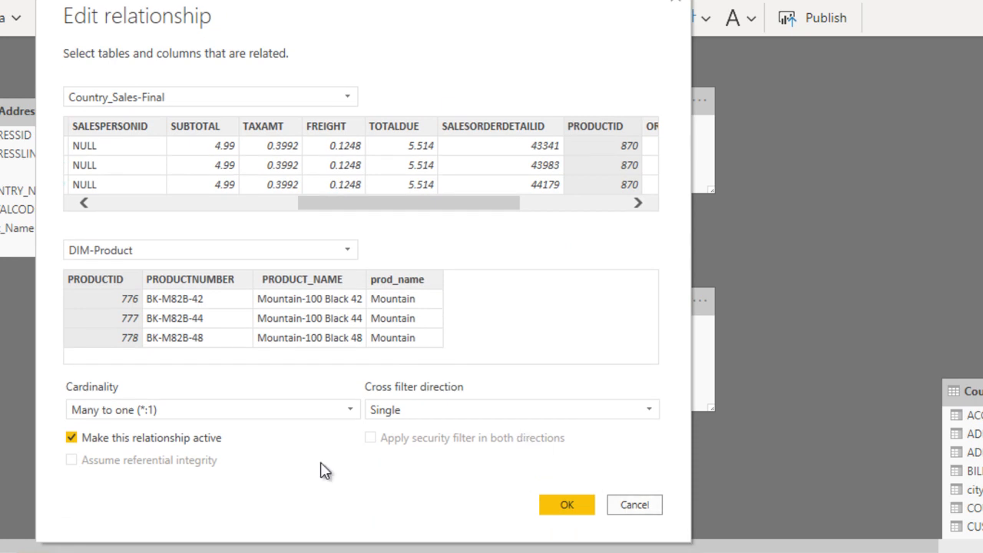
mouse_move(190, 446)
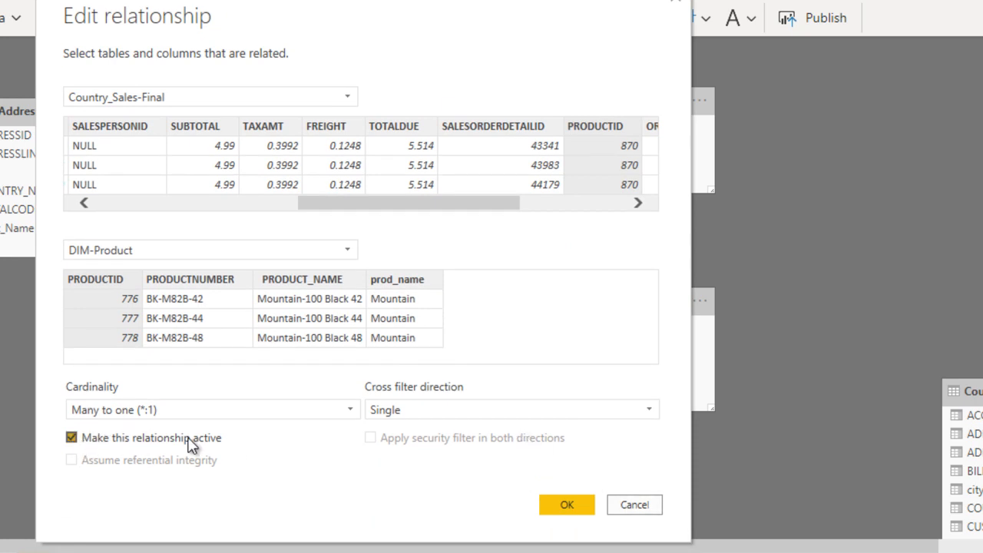
mouse_move(196, 444)
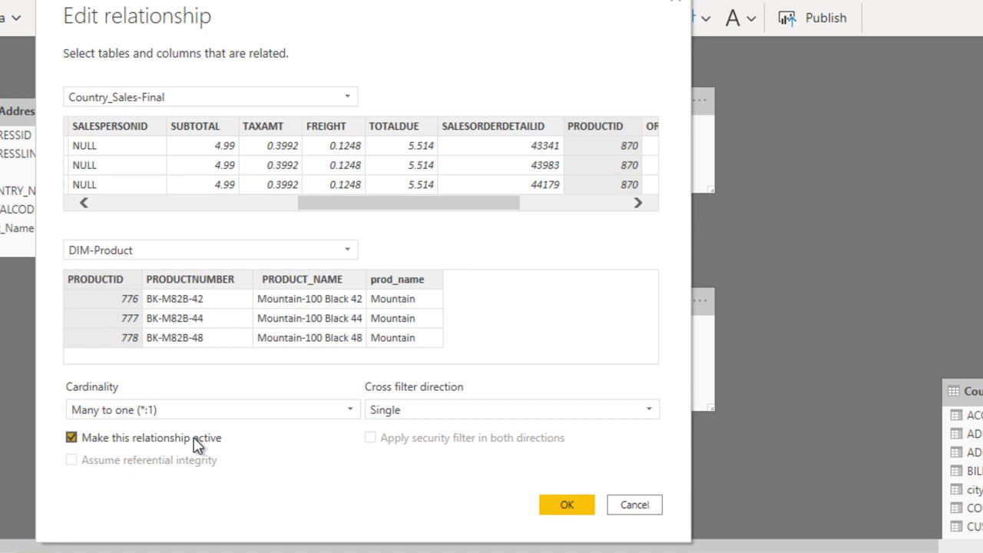
Untick 'Make this relationship active' and reselect the Country_Sales-Final to DIM-Product line
left_click(71, 436)
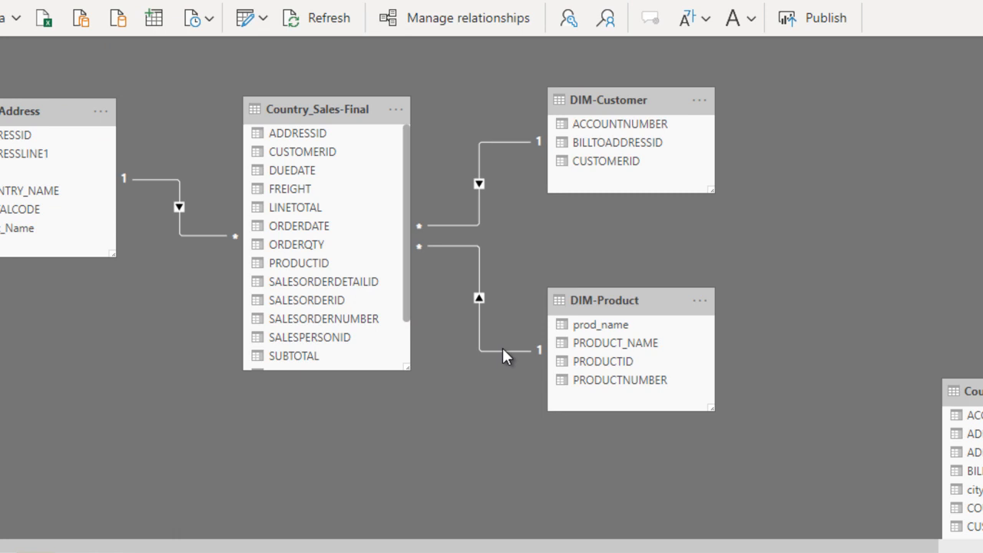
left_click(479, 298)
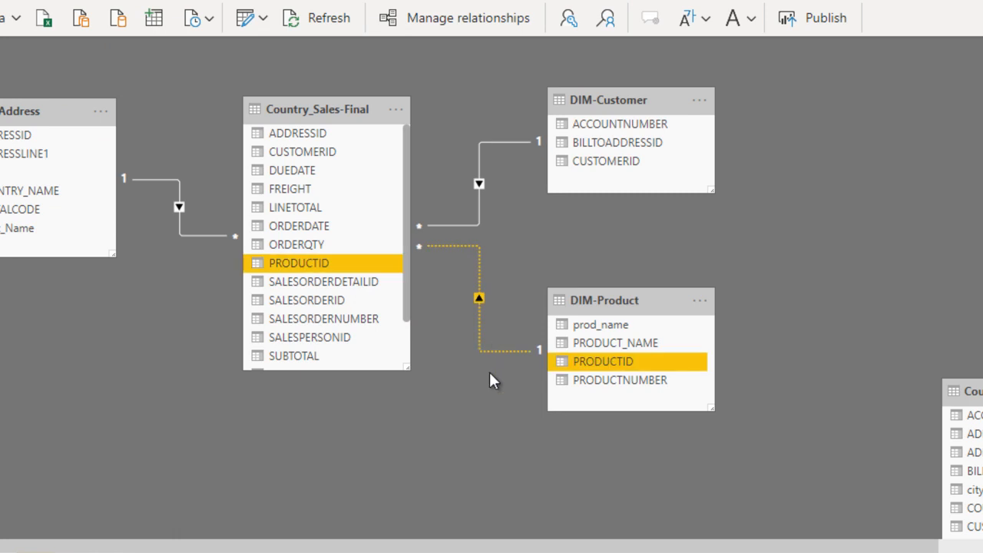
mouse_move(485, 341)
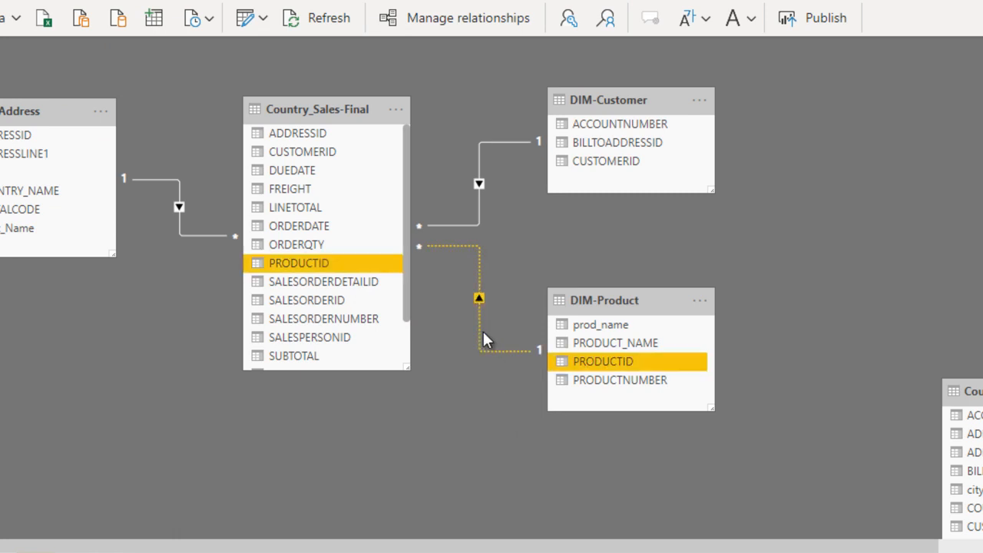
mouse_move(479, 340)
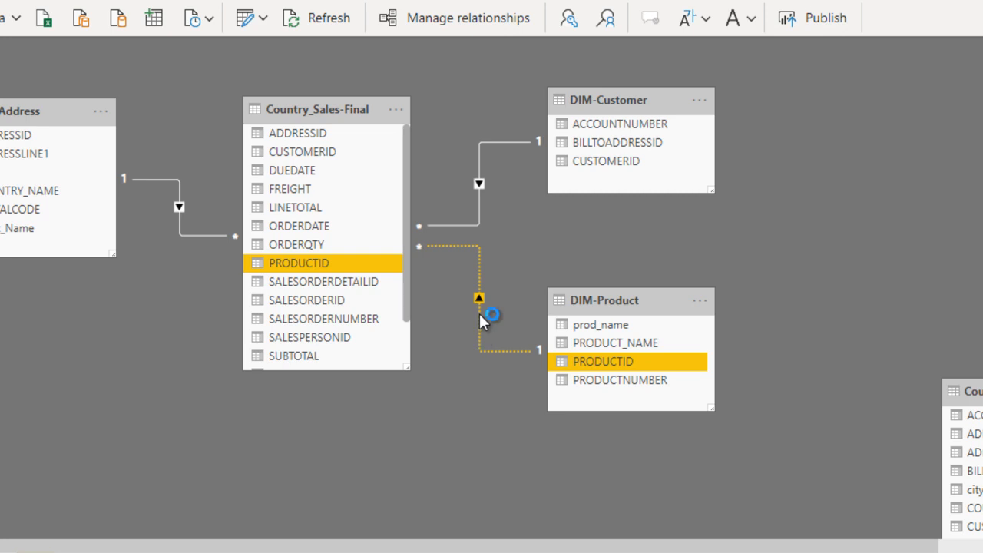
Reopen the dotted Country_Sales-Final to DIM-Product relationship from the model diagram
double_click(488, 315)
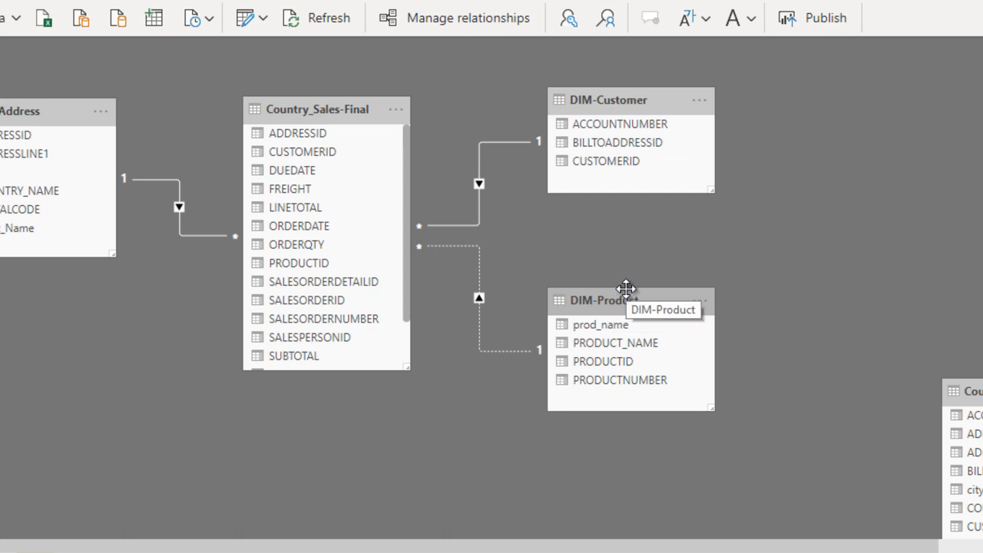
mouse_move(593, 379)
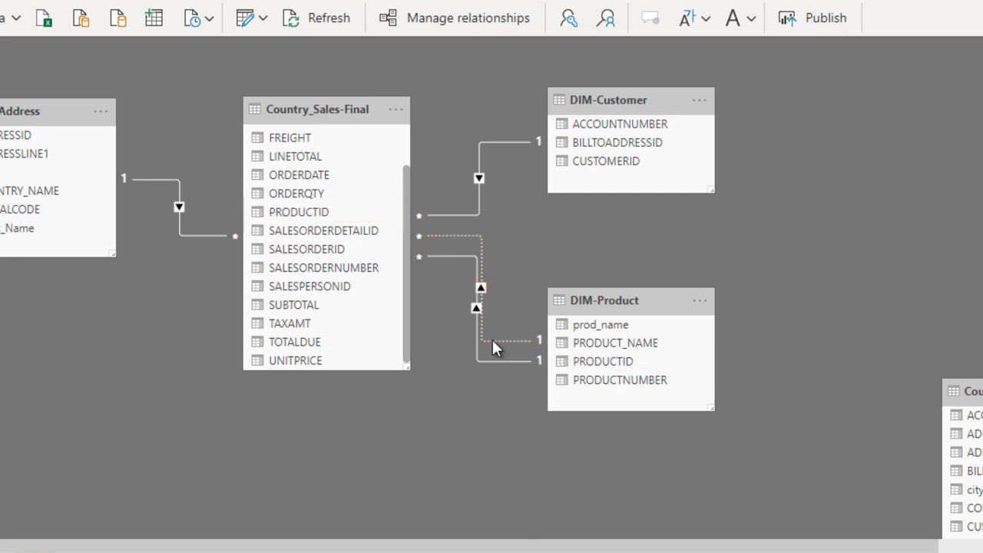
double_click(476, 299)
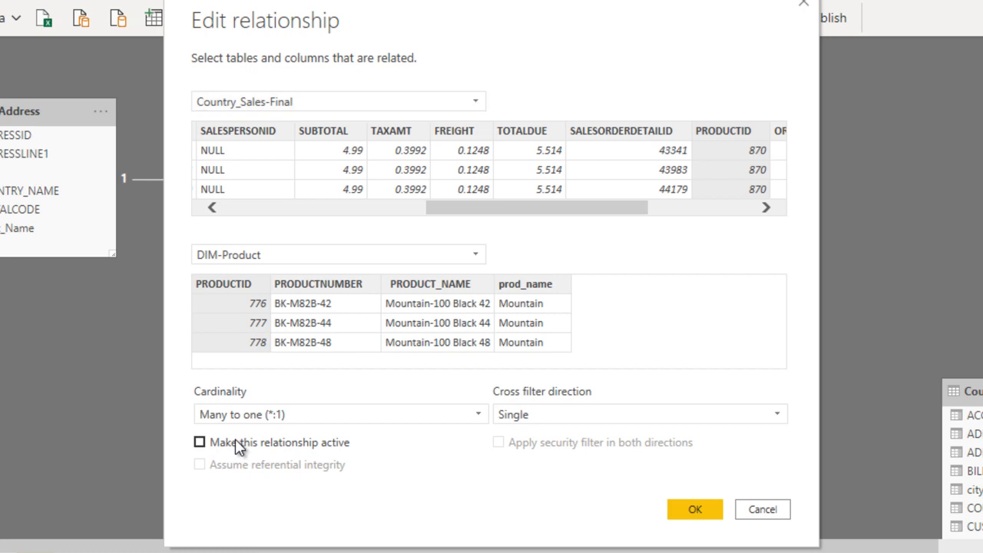
left_click(199, 443)
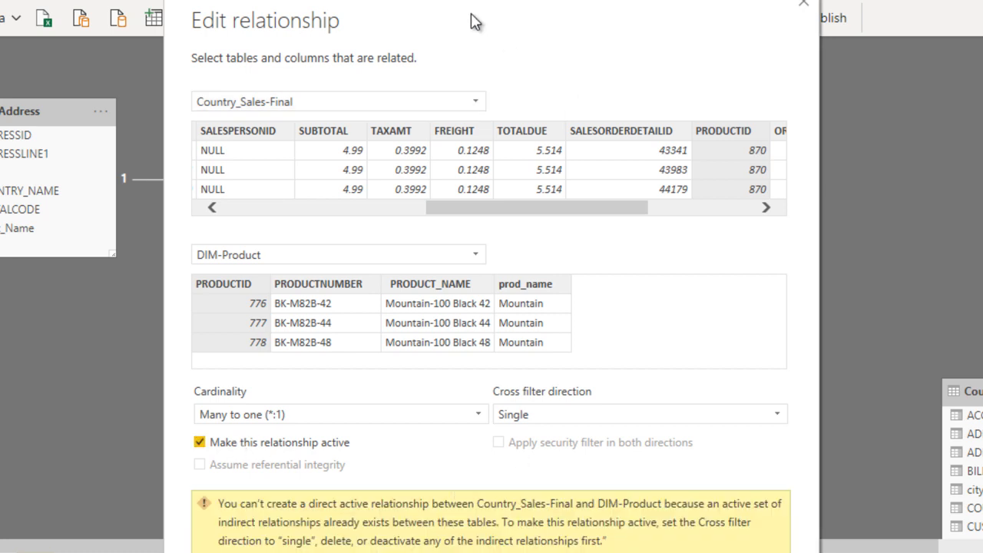
scroll("down", 3)
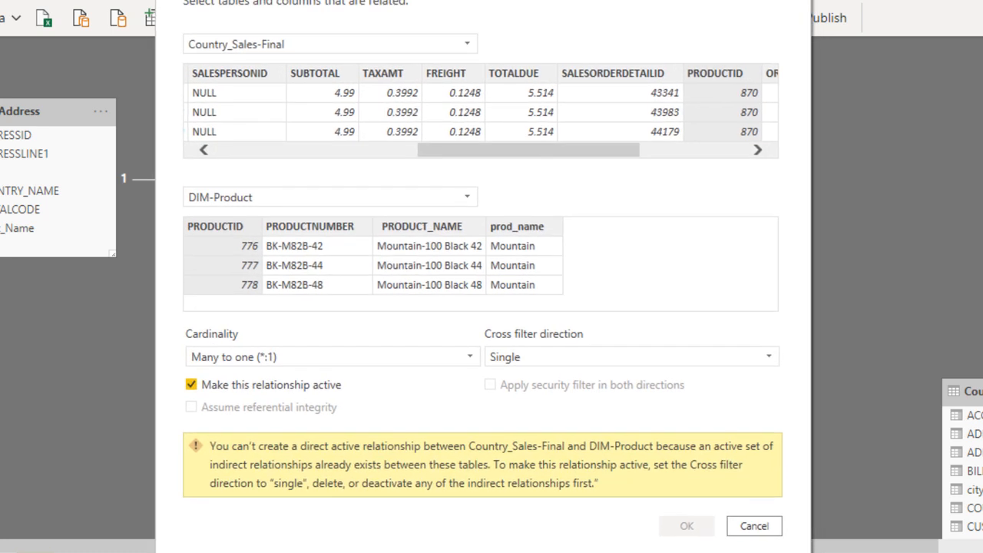
mouse_move(292, 453)
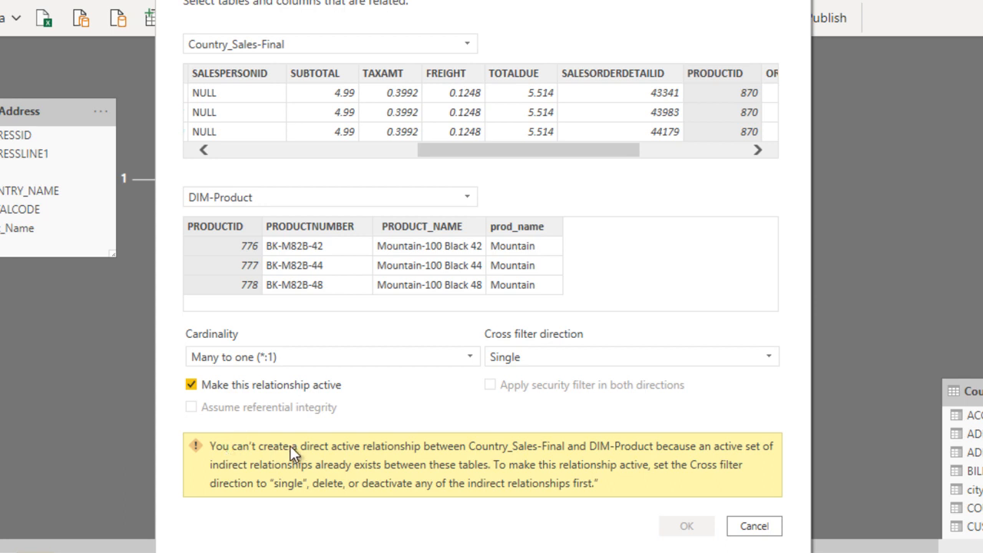
mouse_move(587, 458)
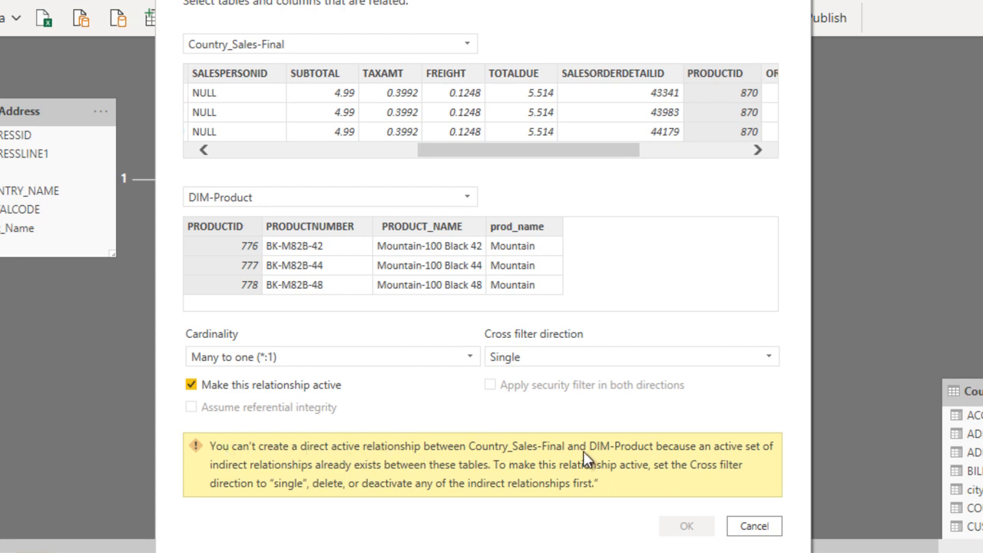
mouse_move(760, 459)
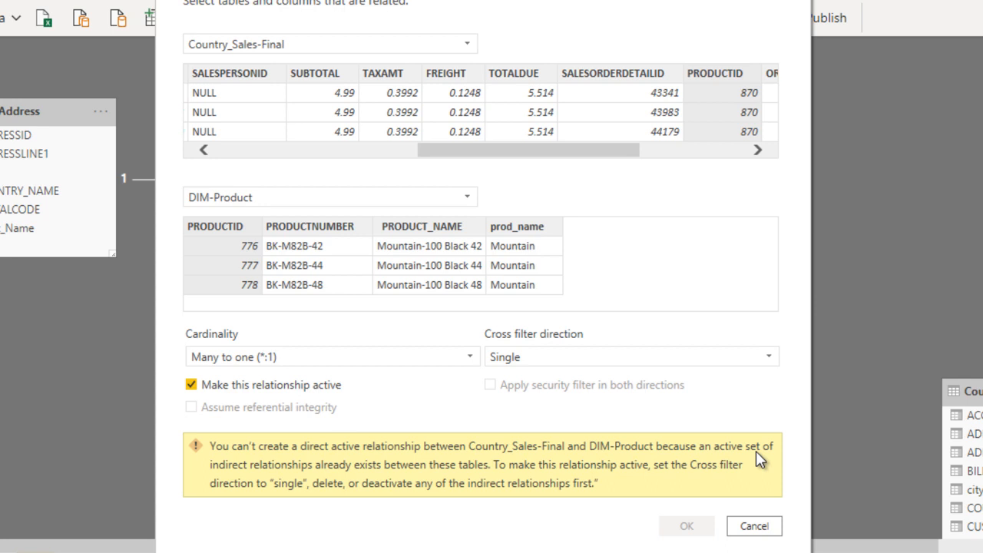
mouse_move(242, 485)
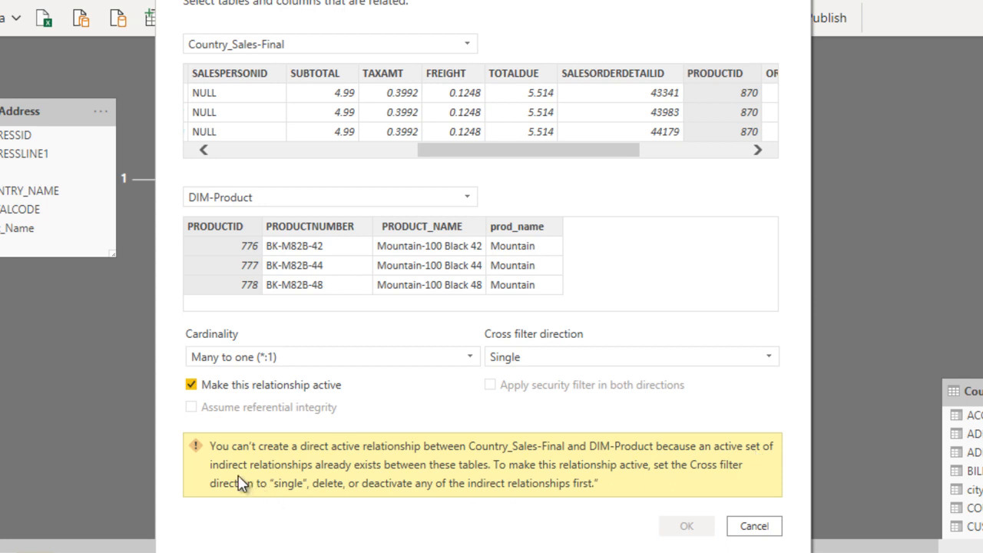
mouse_move(412, 473)
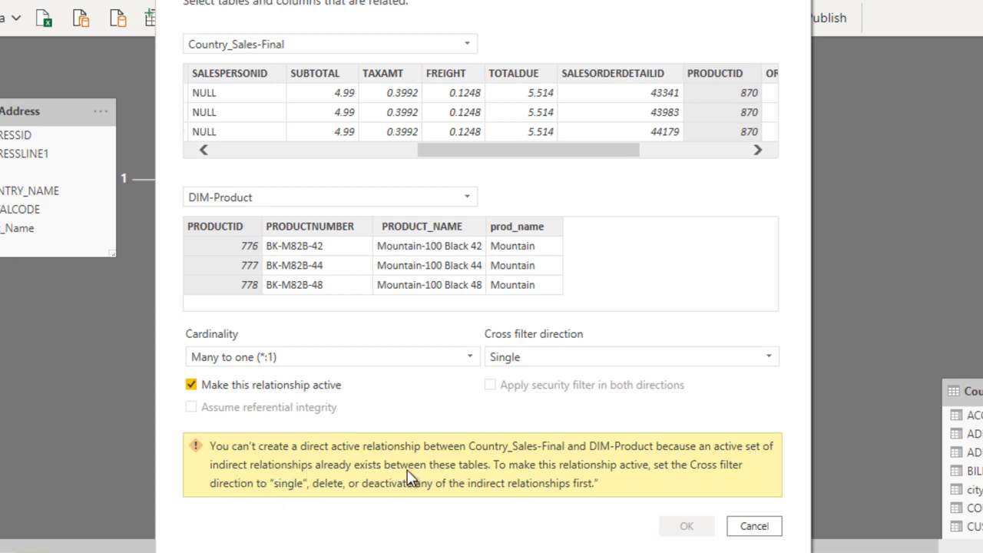
mouse_move(753, 525)
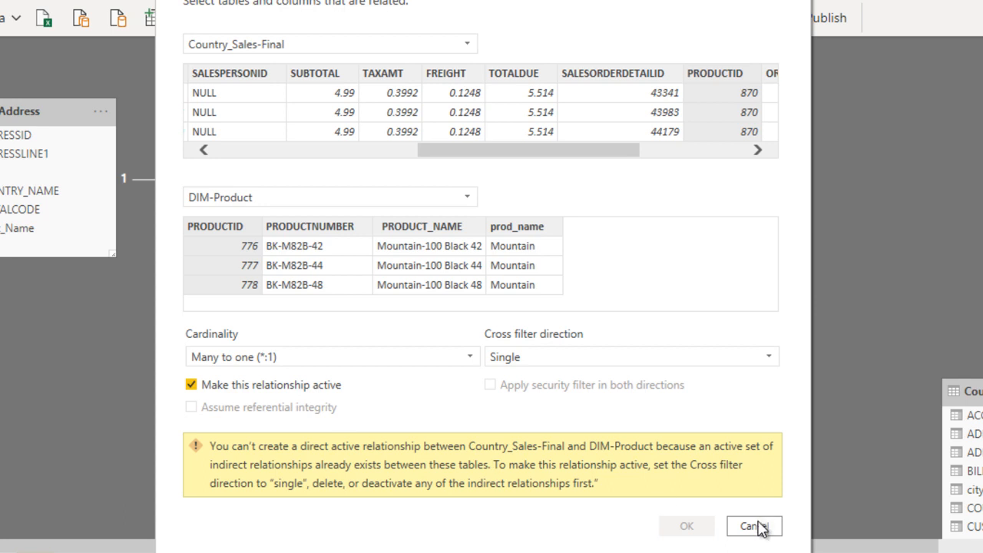
left_click(752, 525)
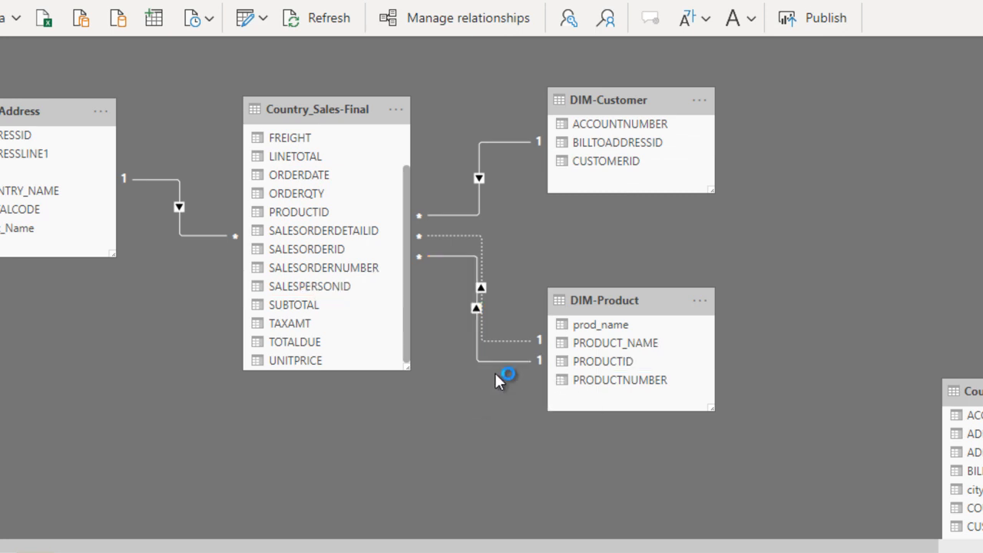
mouse_move(580, 308)
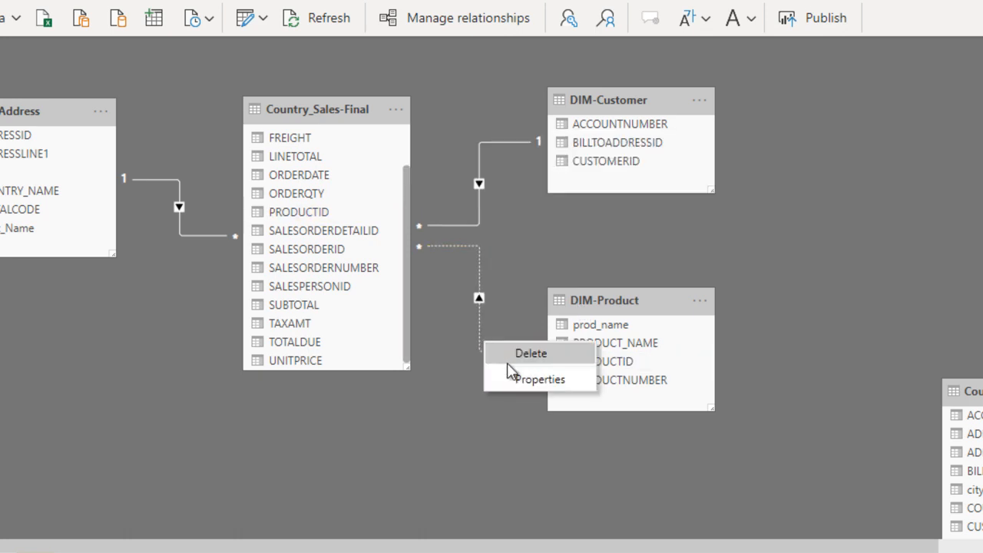
In the remaining relationship's Properties, tick 'Make this relationship active' and confirm with OK
left_click(539, 378)
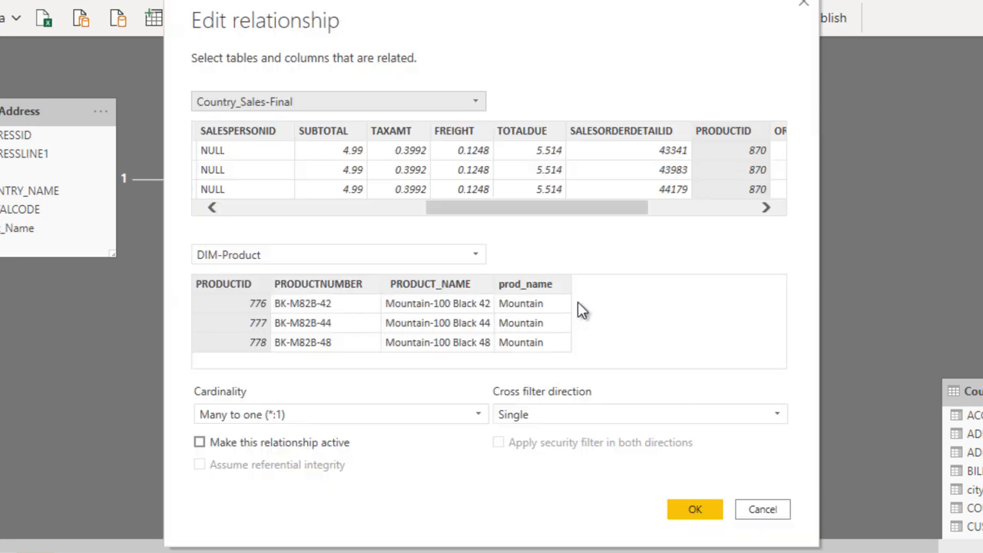
left_click(199, 442)
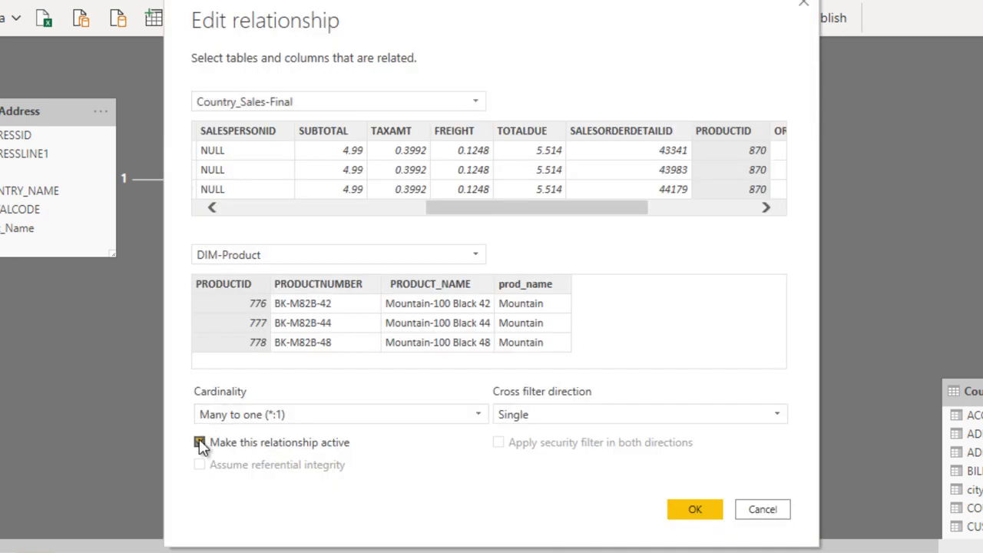
left_click(199, 442)
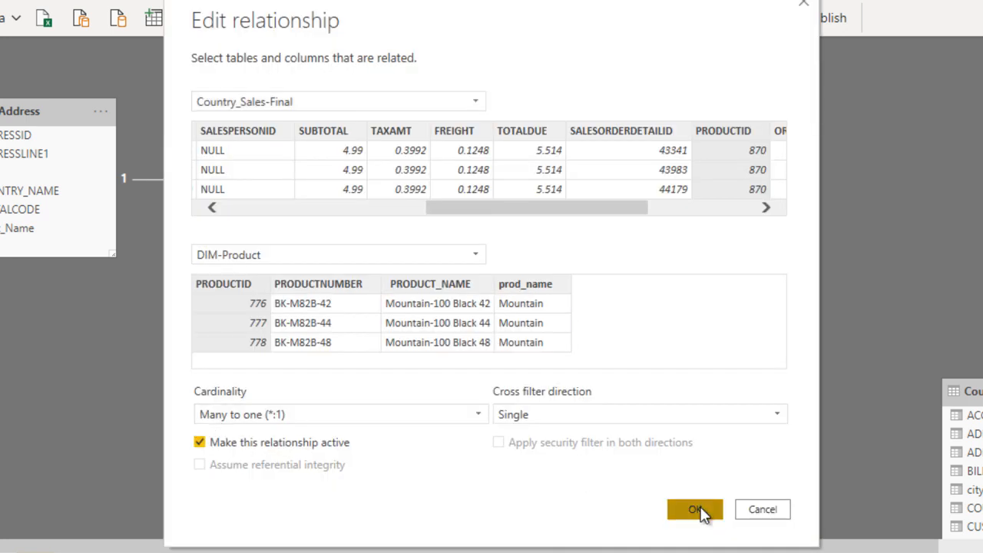
left_click(694, 510)
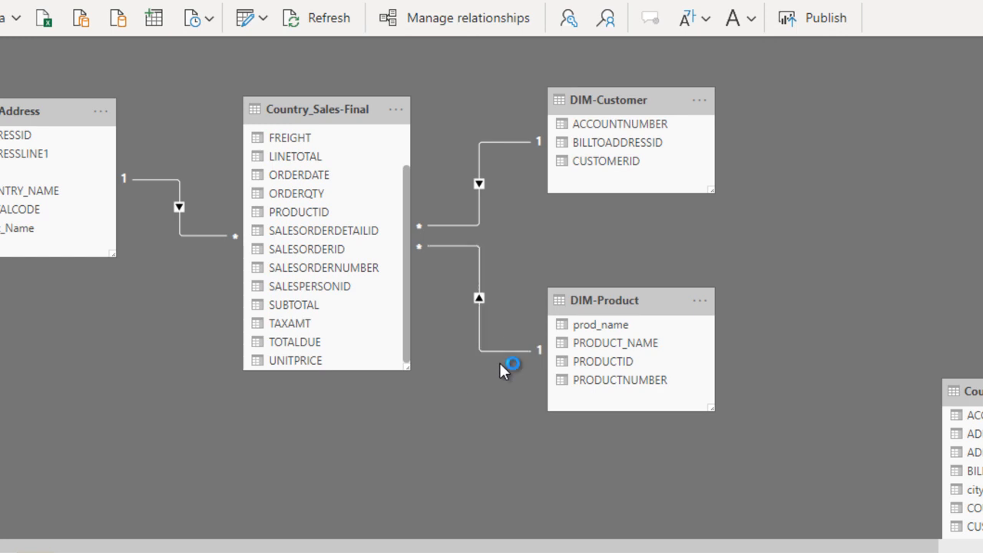